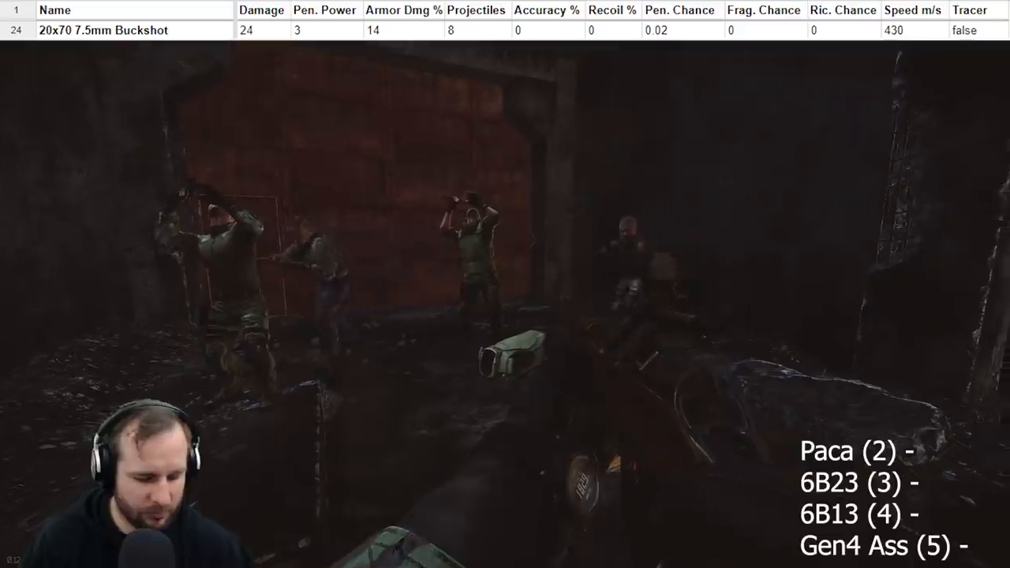
Record 7.5mm buckshot kills in the overlay: Paca 3, 6B23 7, 6B13 7, Gen4 Assault 9
key("tab")
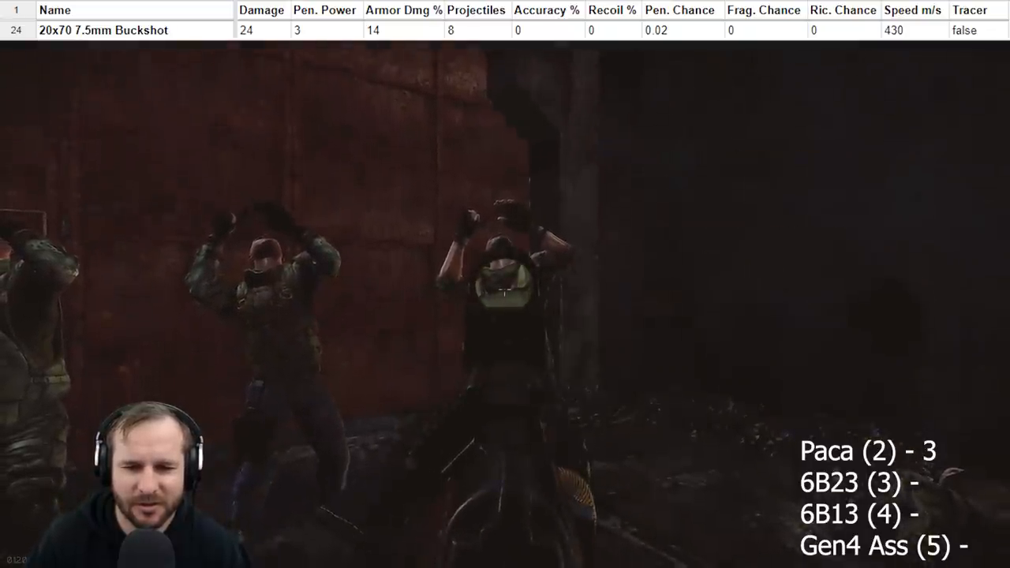
key("Tab")
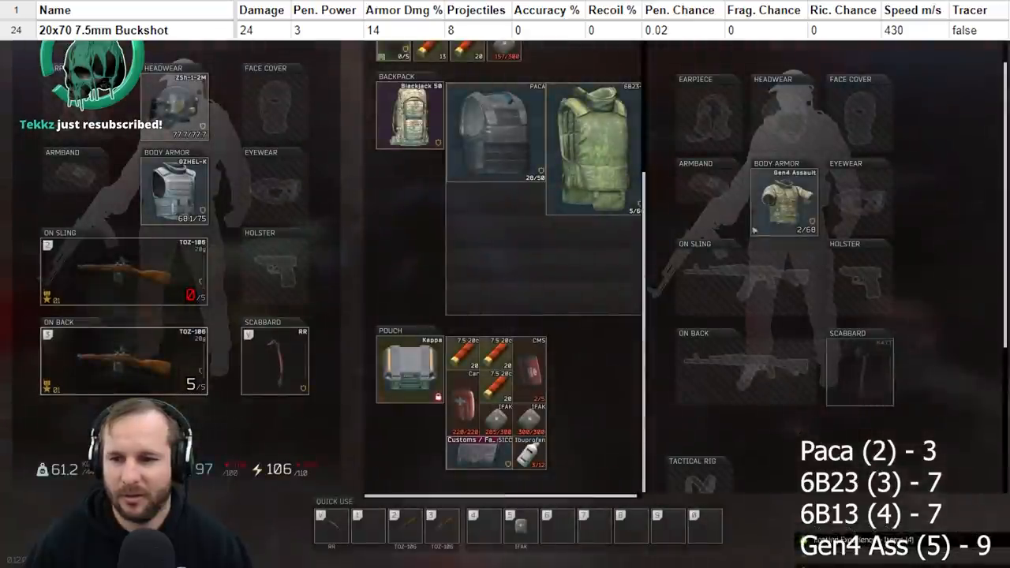
left_click_drag(174, 189, 563, 263)
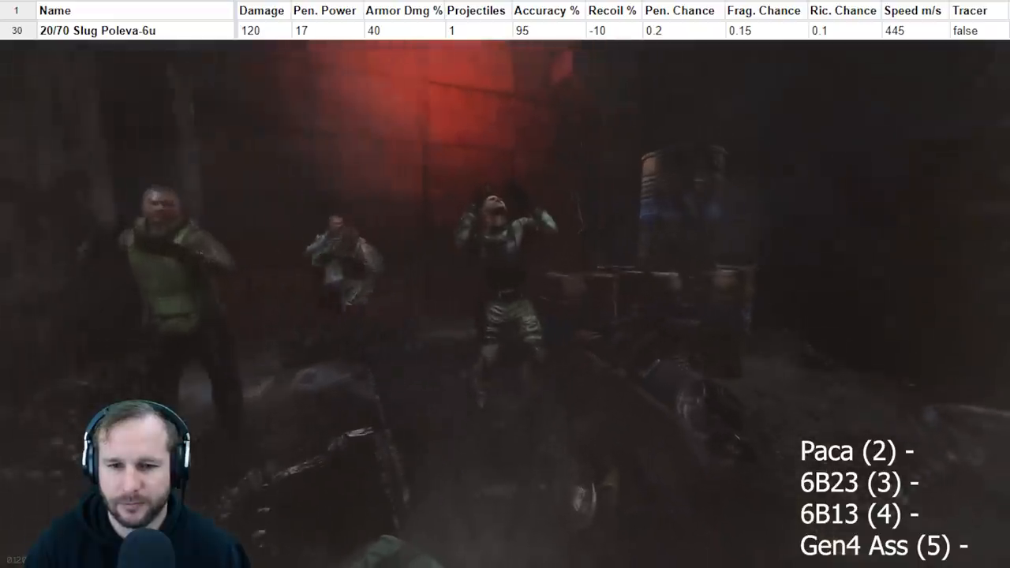
Record Poleva-6u slug kills in the overlay: Paca 2, 6B23 6, 6B13 10, Gen4 Assault 16
key("tab")
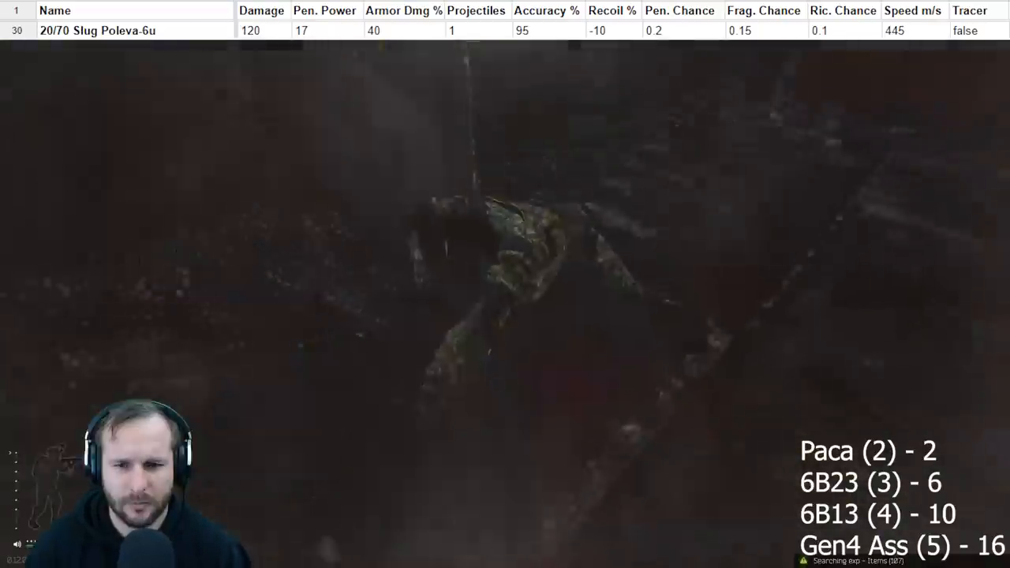
key("Tab")
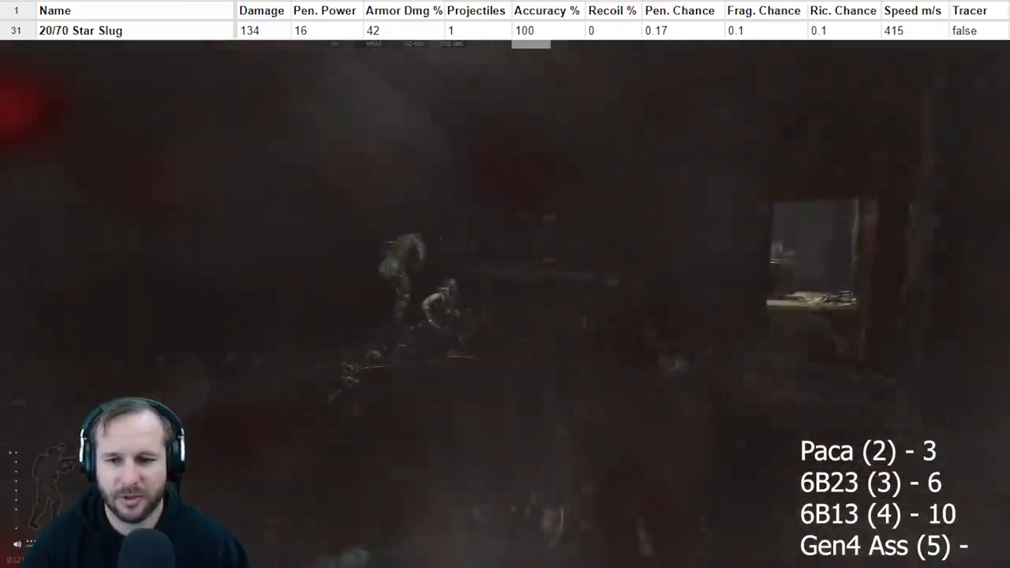
Check the kit while filling in Star Slug counts for Paca, 6B23, 6B13 and Gen4
key("Tab")
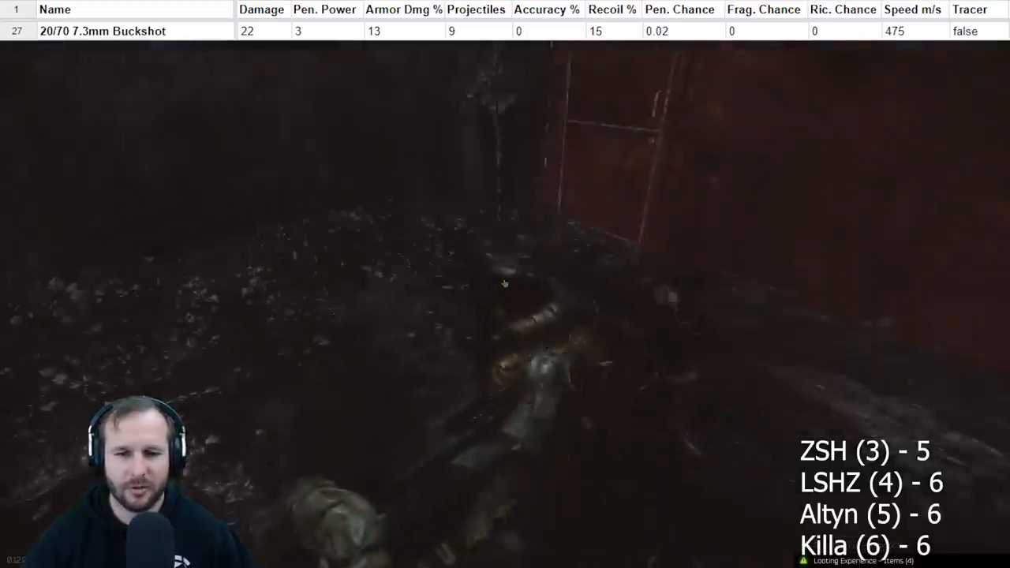
Search the downed target's body so its unsearched gear appears beside your inventory
key("tab")
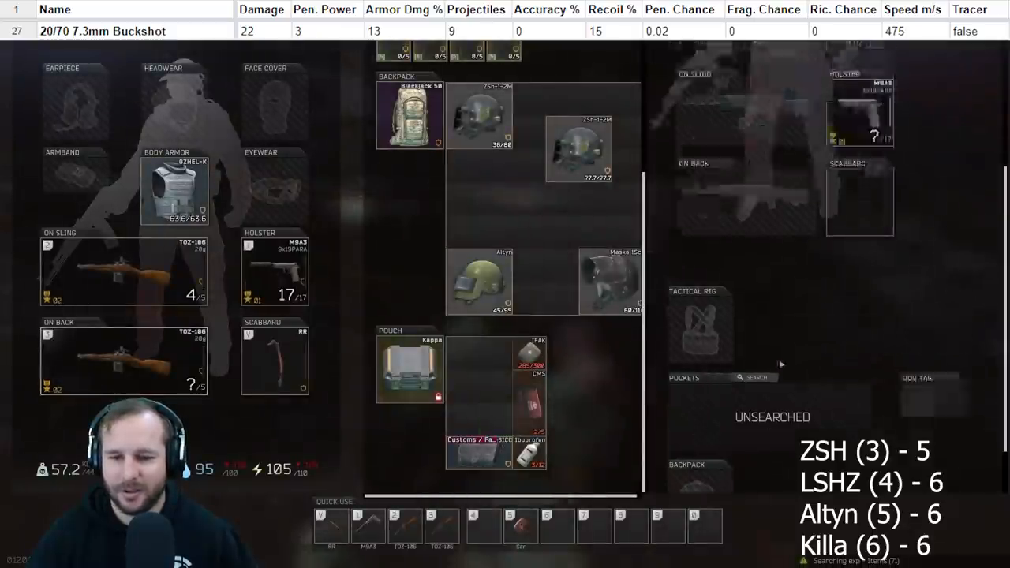
left_click(755, 377)
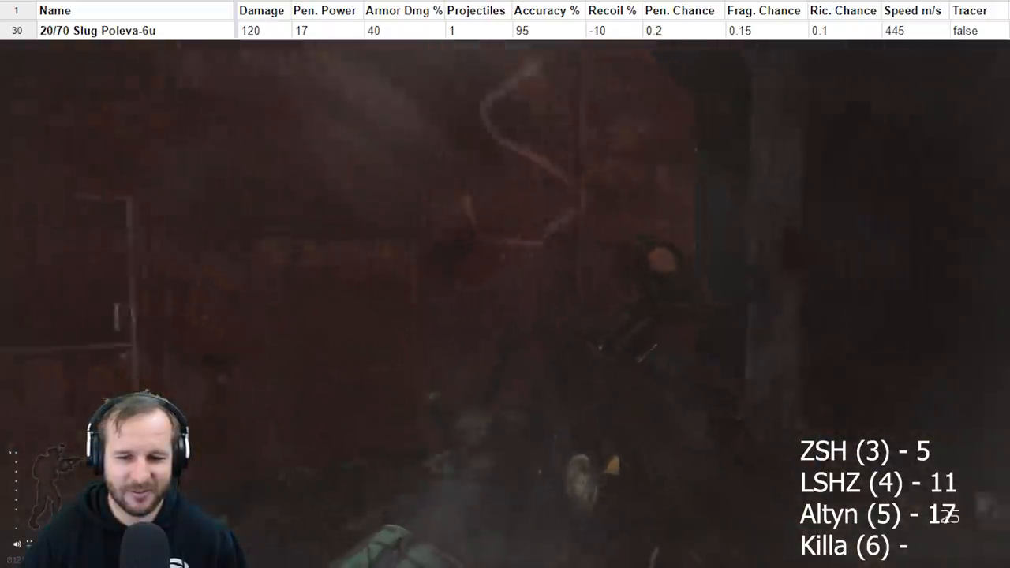
Enter Poleva-6u helmet tallies in the overlay: ZSH 5, LSHZ 11, Altyn 17
key("Tab")
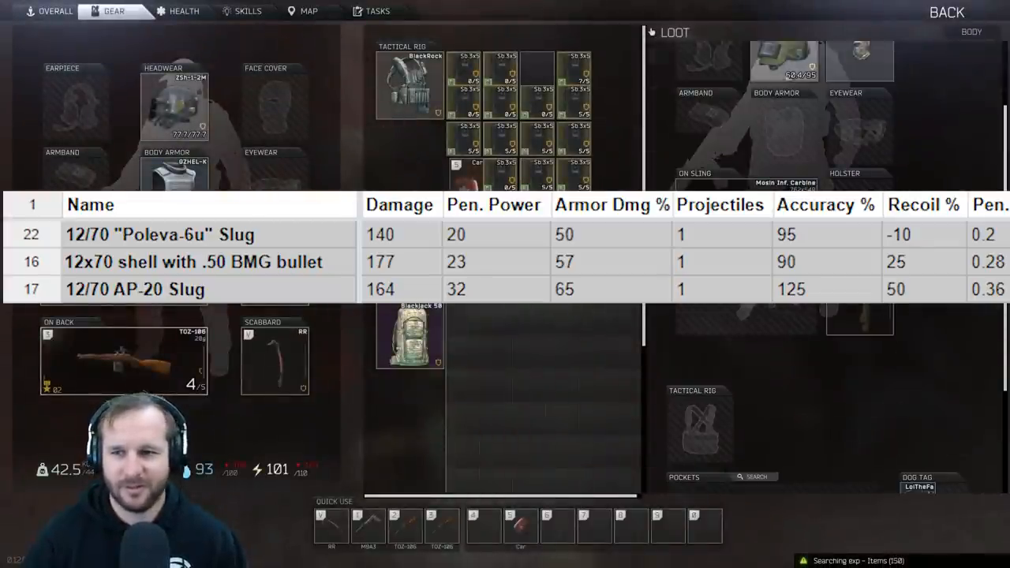
Choose Search on the downed character's body to open its loot view
left_click(174, 106)
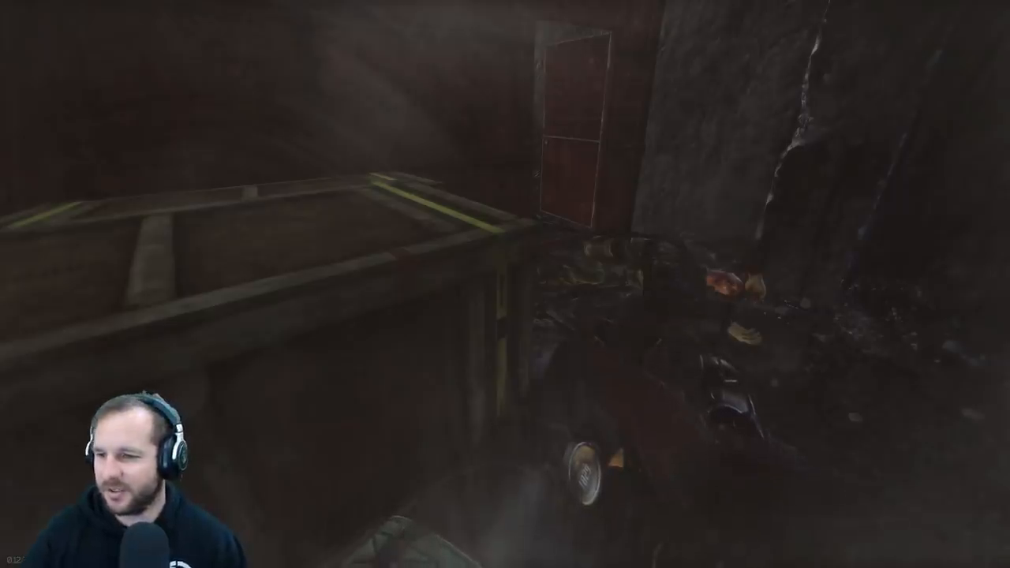
Open the fallen Scav's inventory and start searching its Pockets
key("Tab")
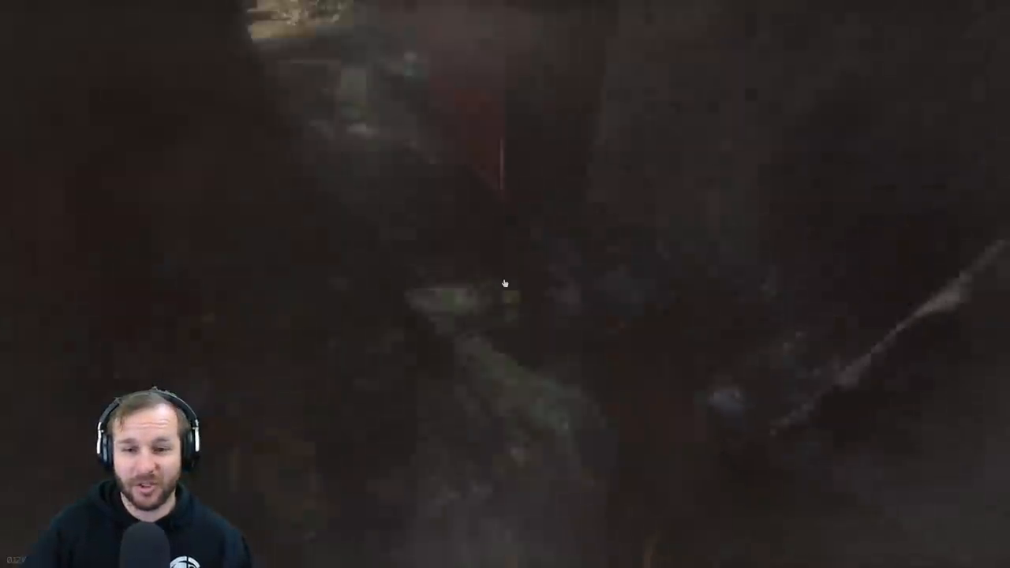
key("Tab")
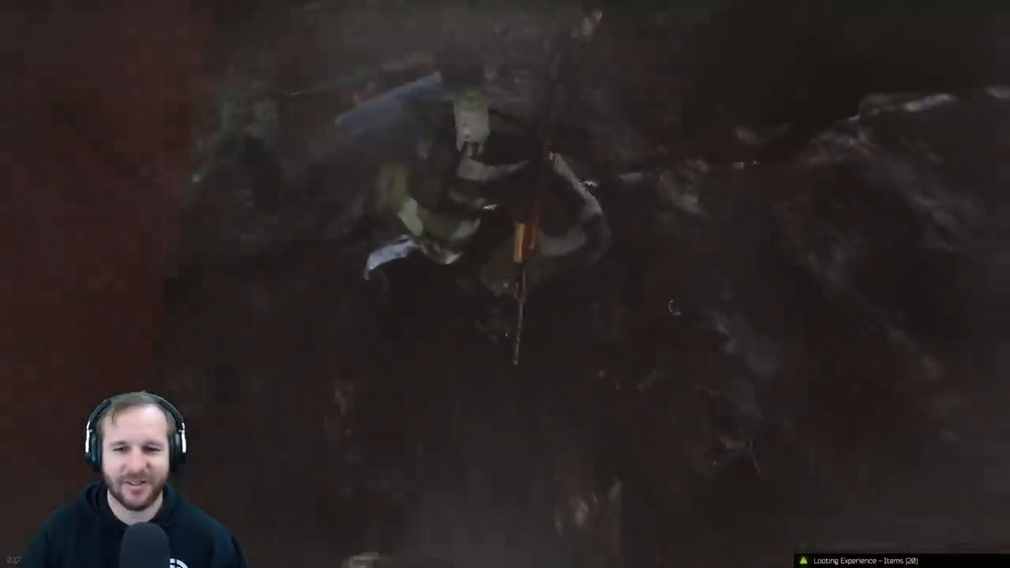
key("tab")
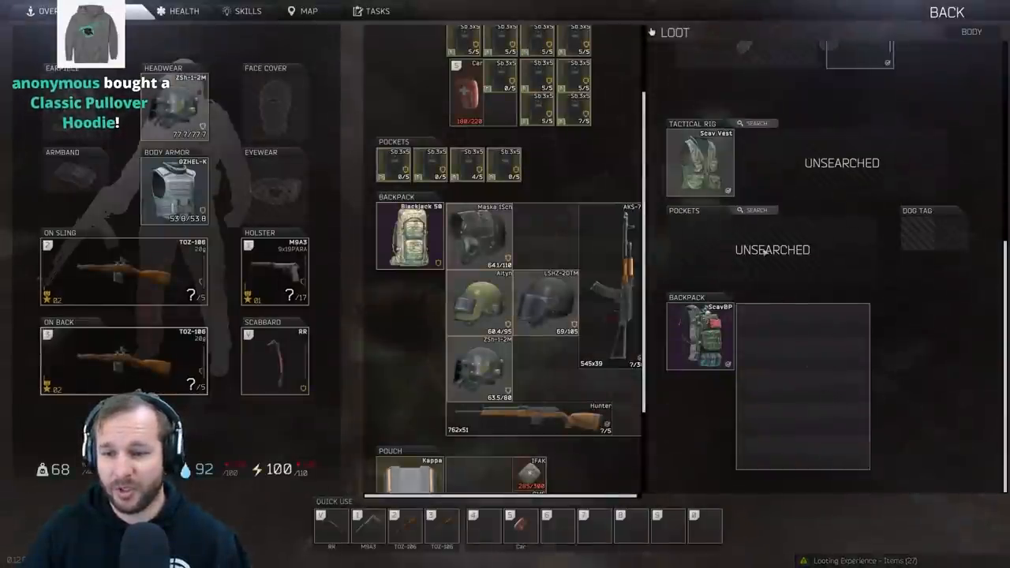
left_click(753, 210)
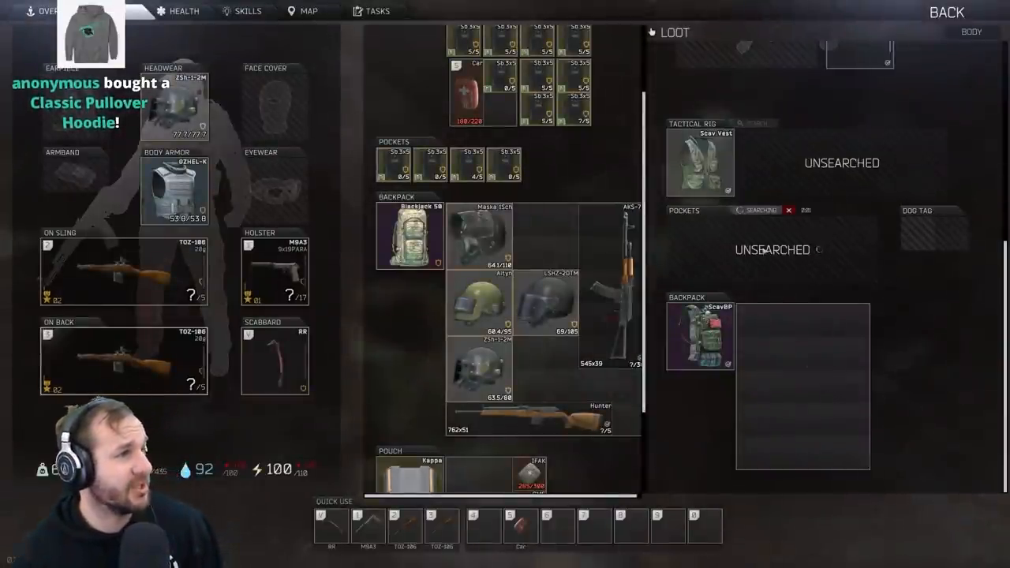